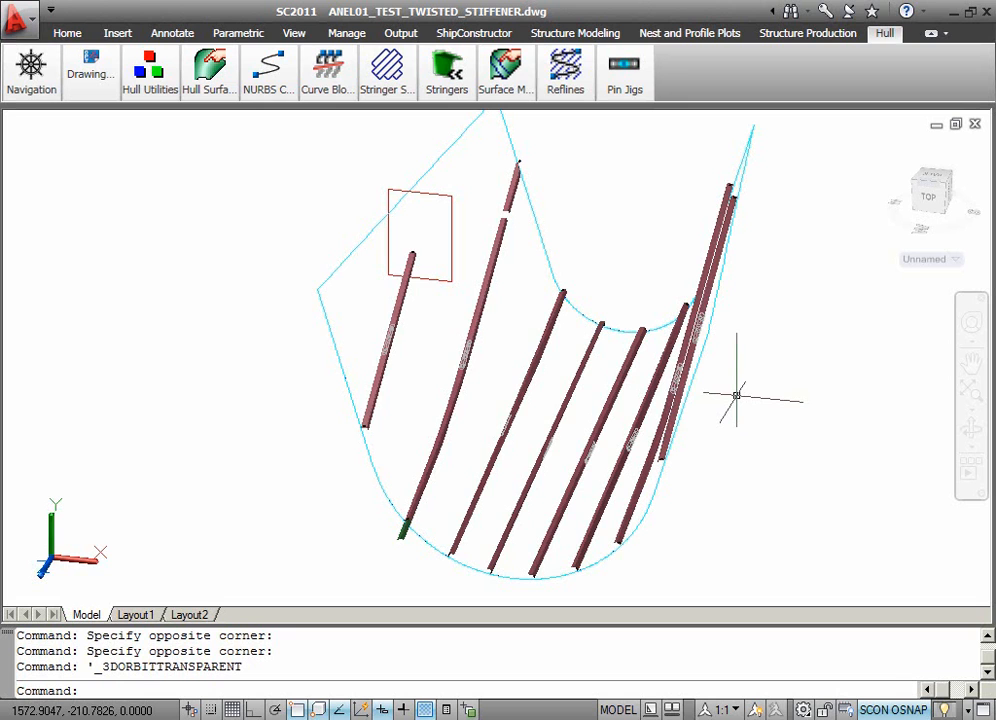
pyautogui.moveTo(640, 330)
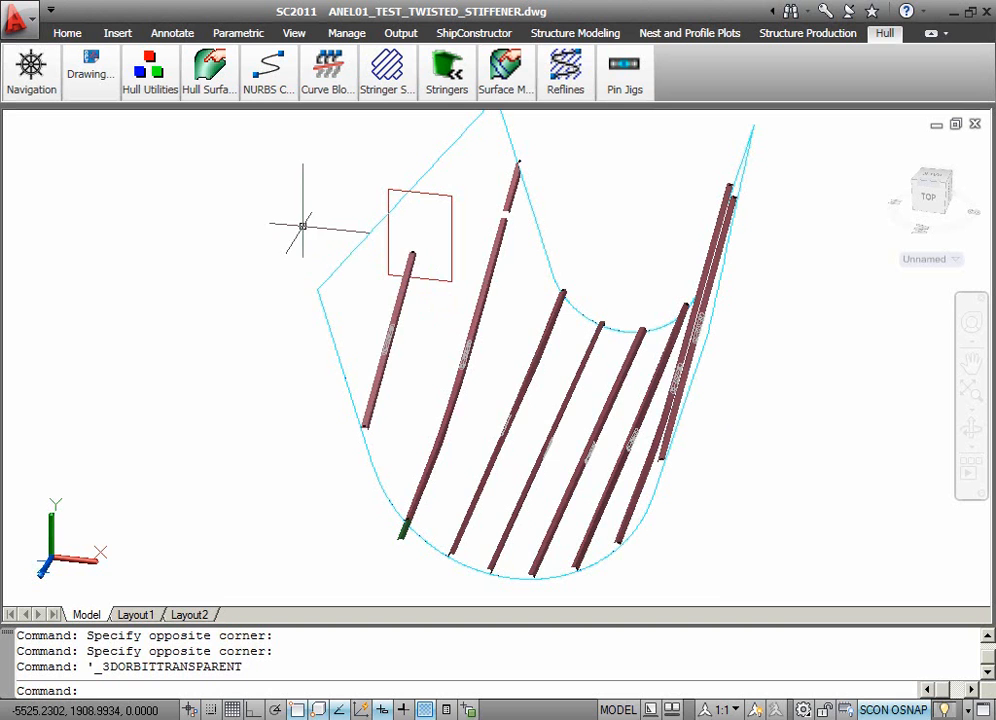
pyautogui.moveTo(303, 225)
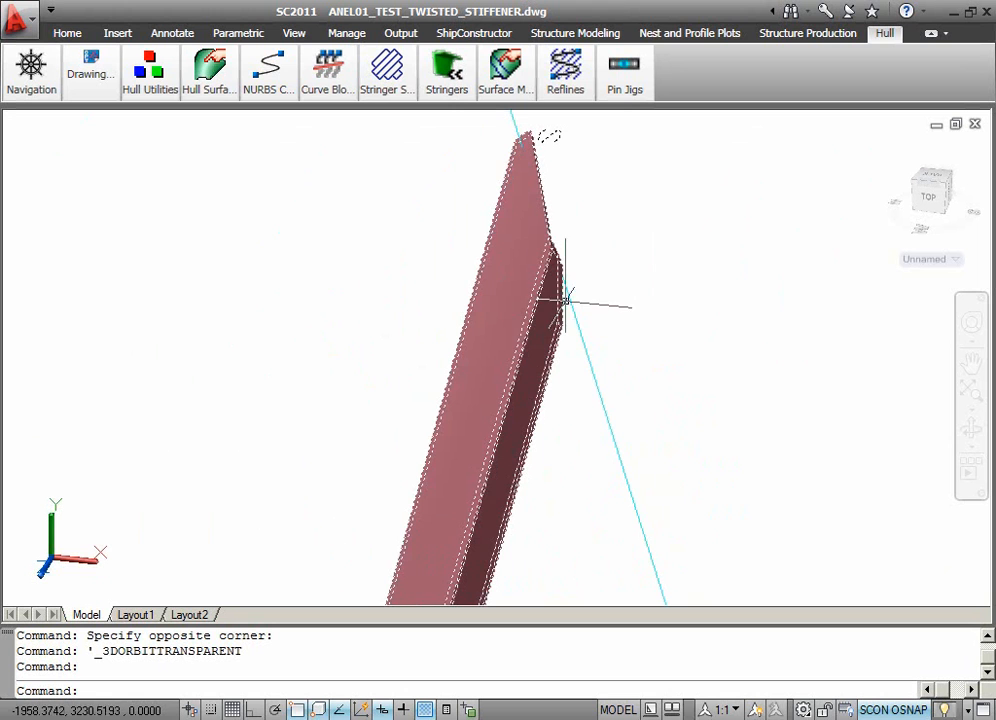
pyautogui.moveTo(565, 280)
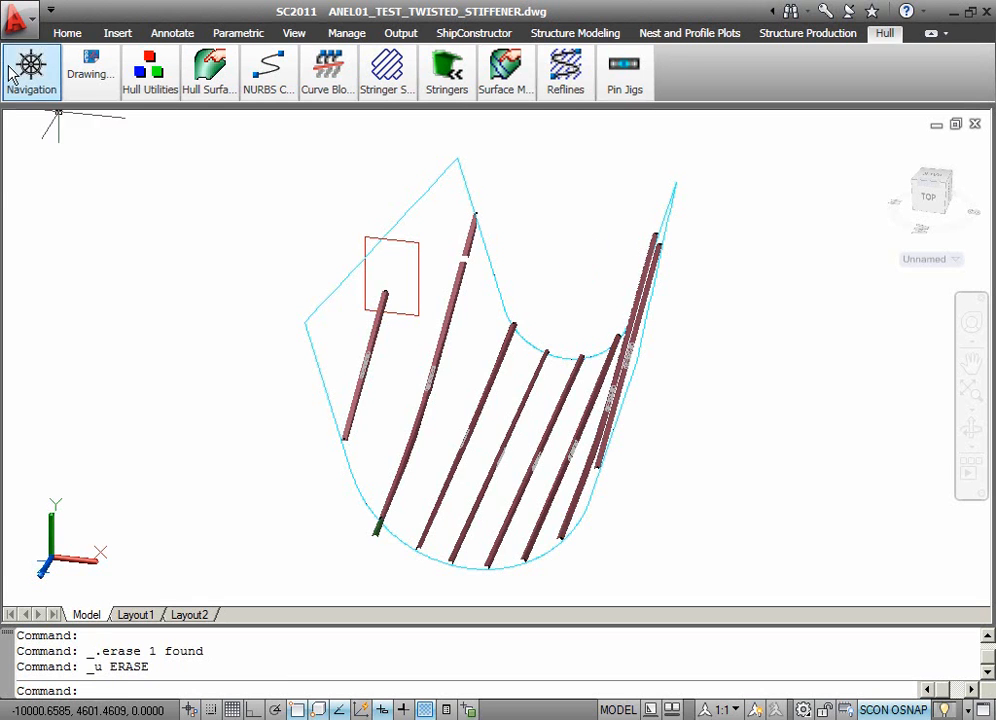
# Close the twisted stiffener structure drawing from its window close button.
pyautogui.click(18, 22)
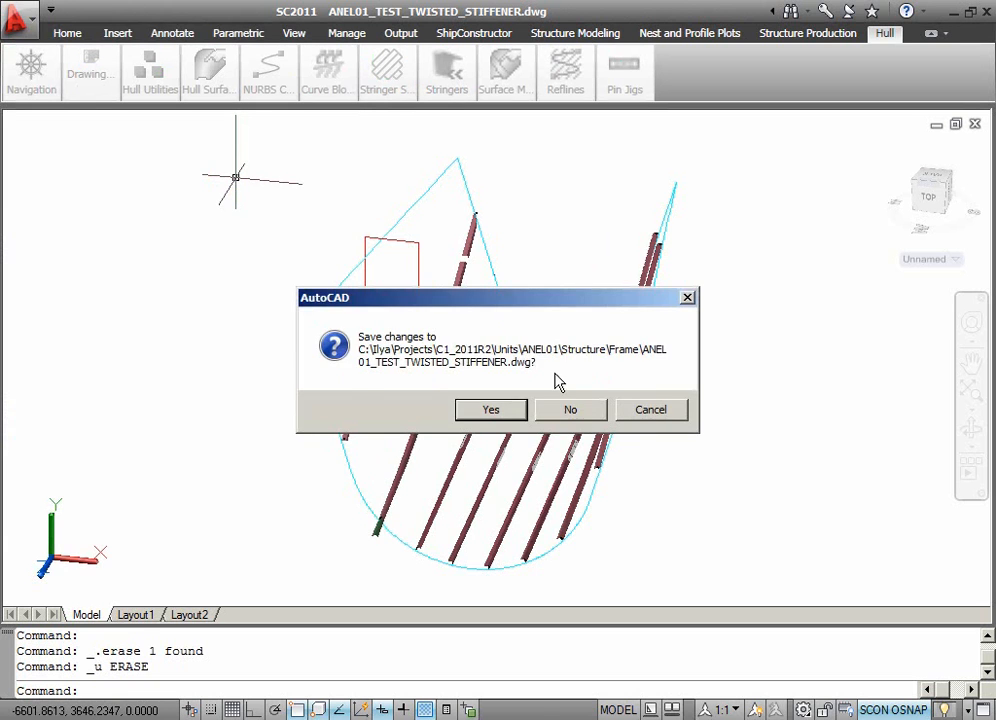
# Discard structure drawing changes, then right-click a stringer in Test - Stringers.
pyautogui.click(570, 409)
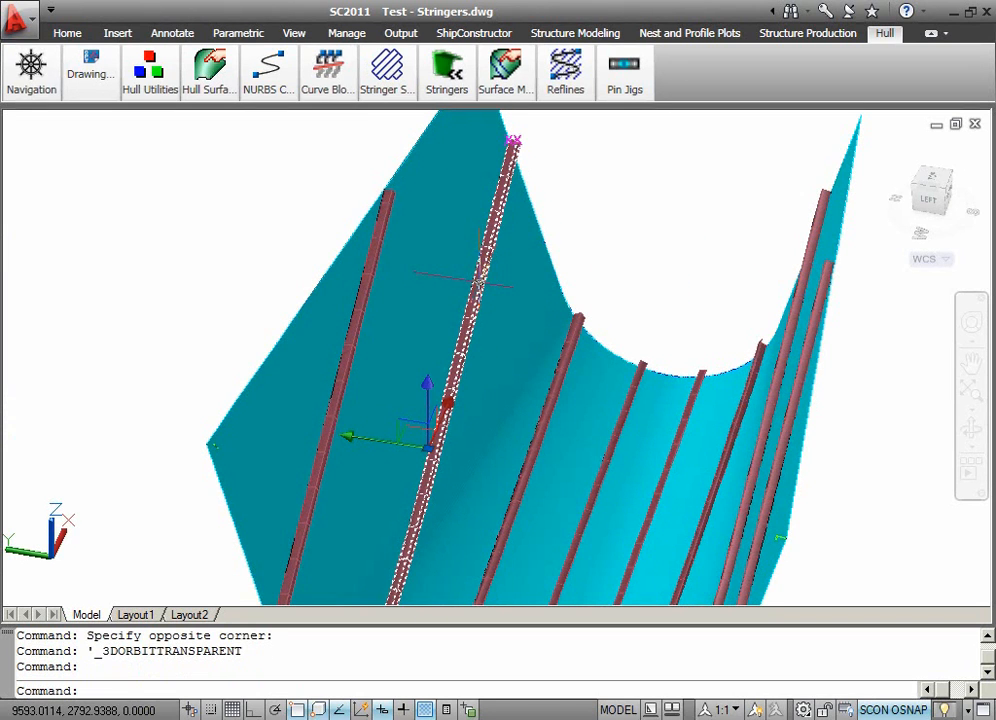
pyautogui.rightClick(480, 285)
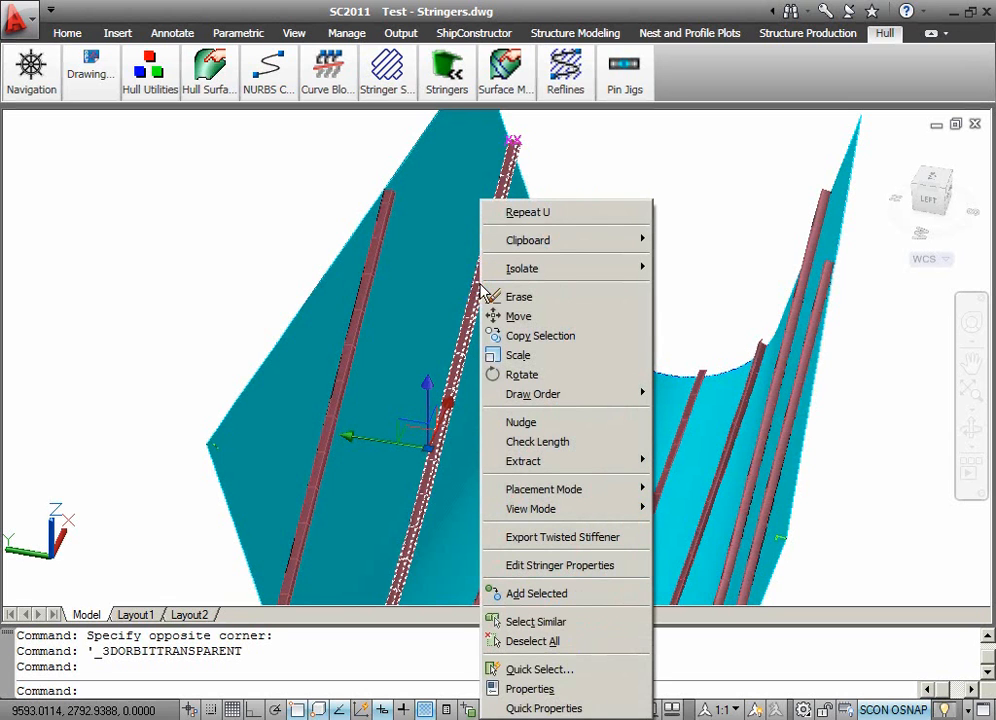
pyautogui.moveTo(537, 441)
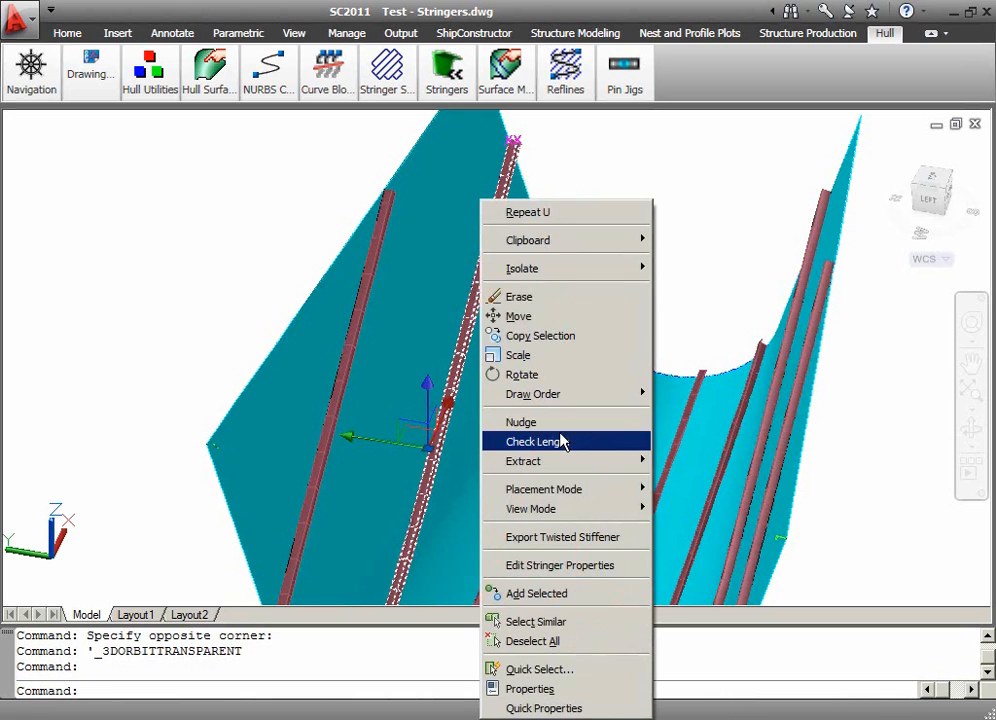
# Change the stringer's stock from E- L 100X75X7 to E- L 150X90X9 in Edit Stringer Properties.
pyautogui.click(559, 565)
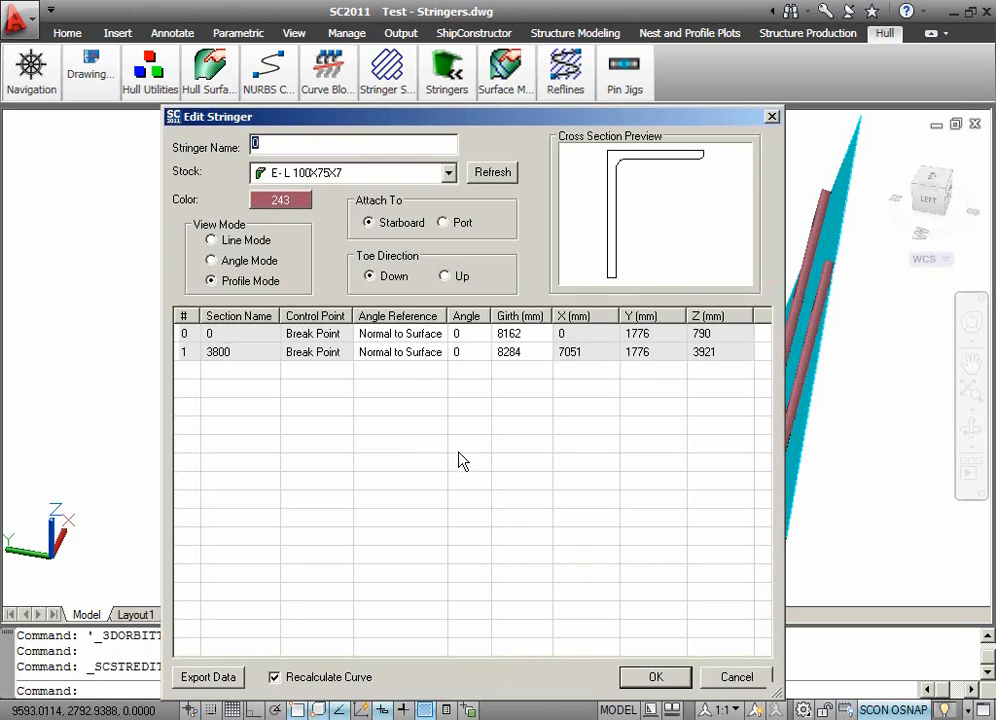
pyautogui.click(448, 172)
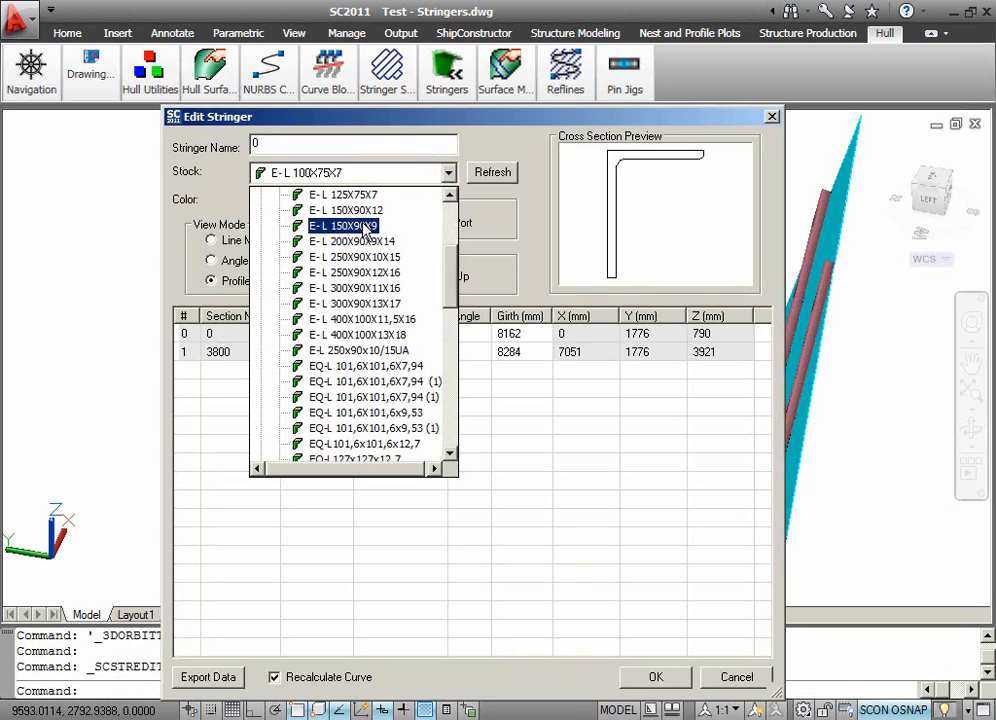
pyautogui.click(344, 225)
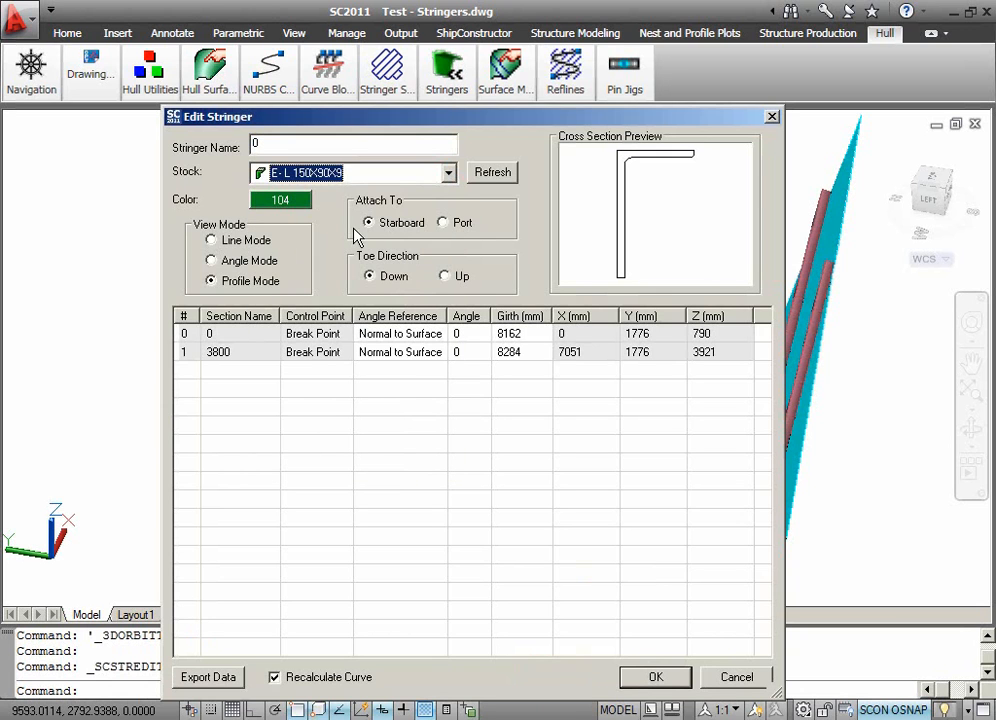
pyautogui.click(655, 677)
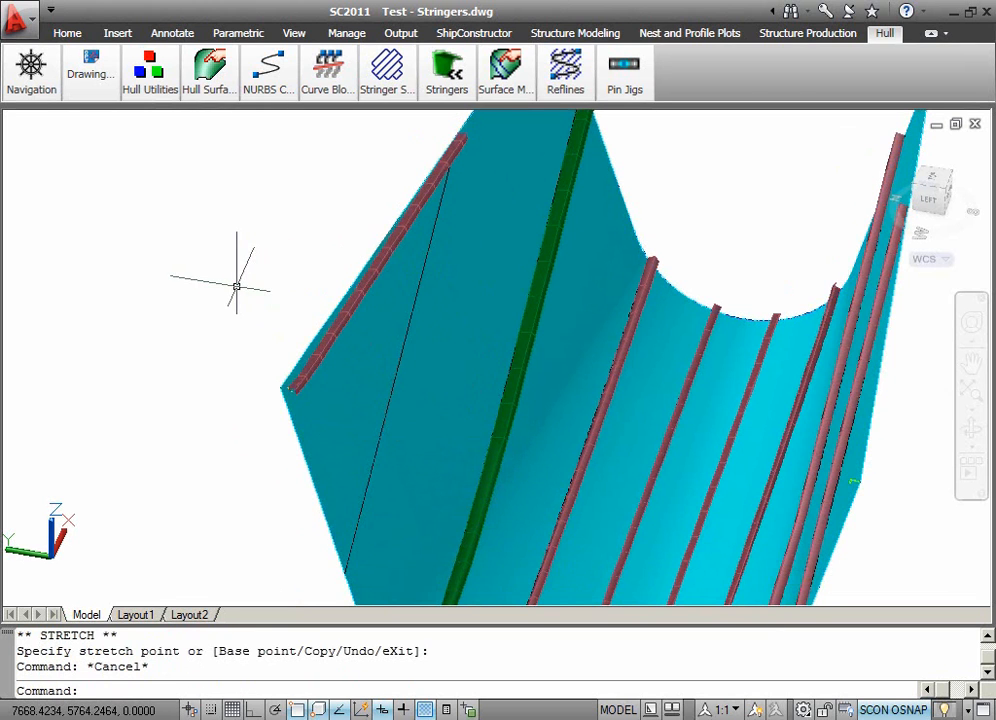
pyautogui.moveTo(265, 255)
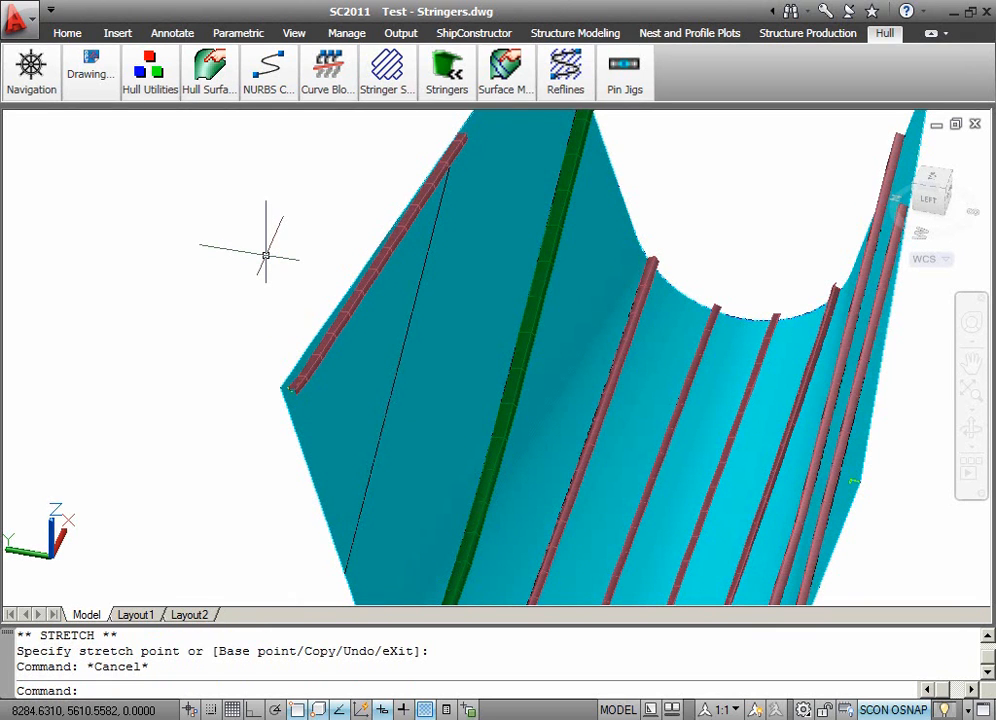
# Run Update Twisted Stiffener Part from the Hull tab's Stringers panel.
pyautogui.click(446, 70)
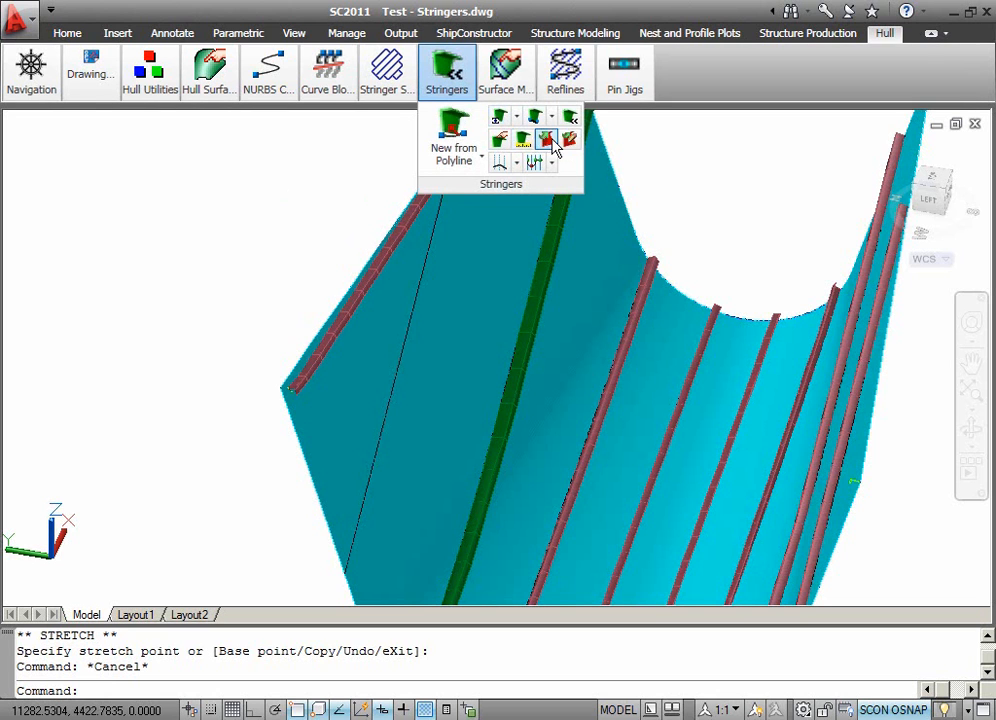
pyautogui.moveTo(570, 140)
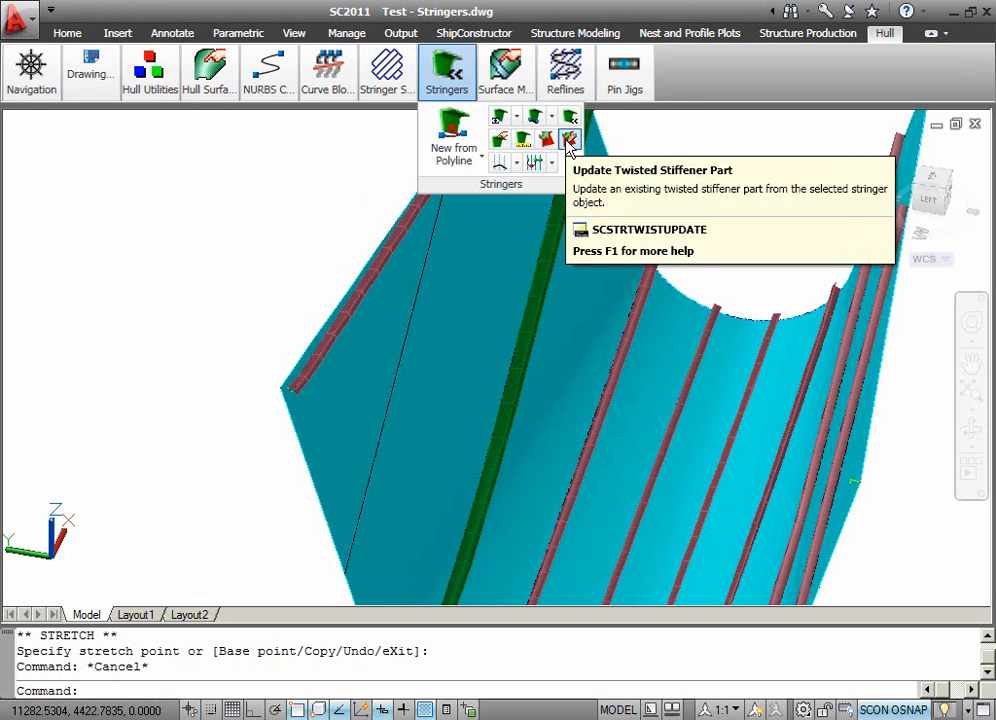
pyautogui.click(570, 140)
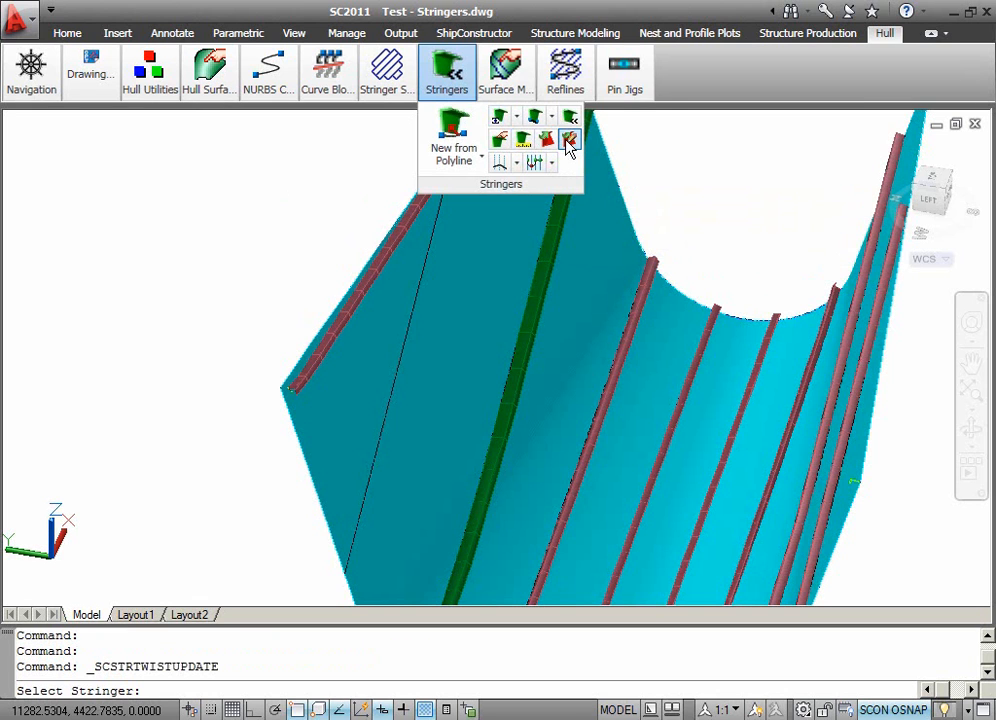
pyautogui.click(570, 140)
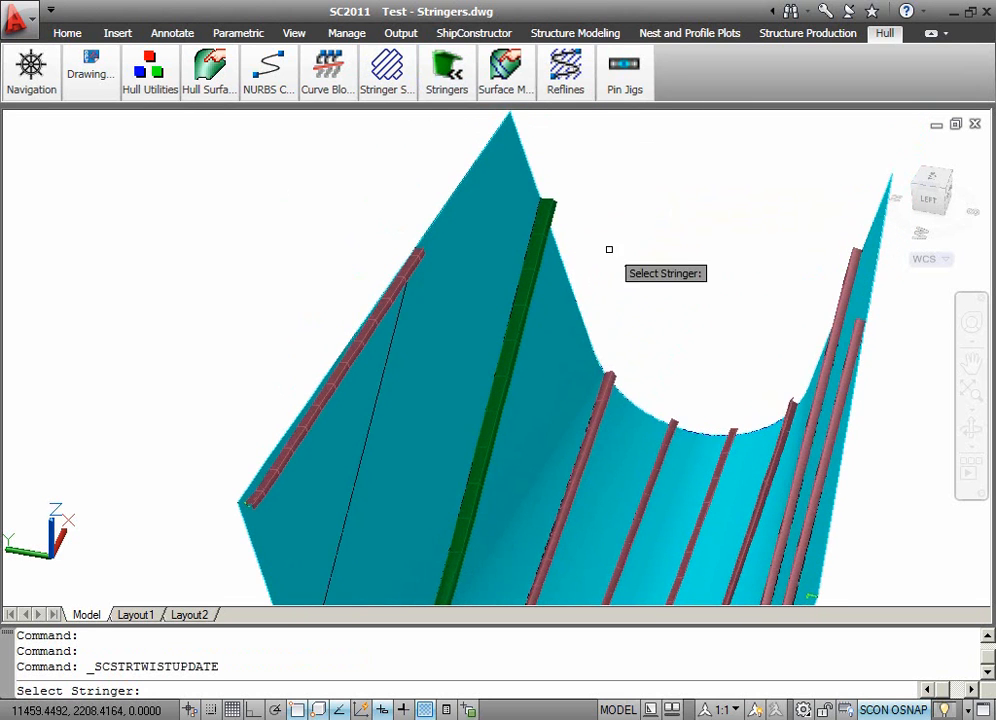
pyautogui.moveTo(623, 233)
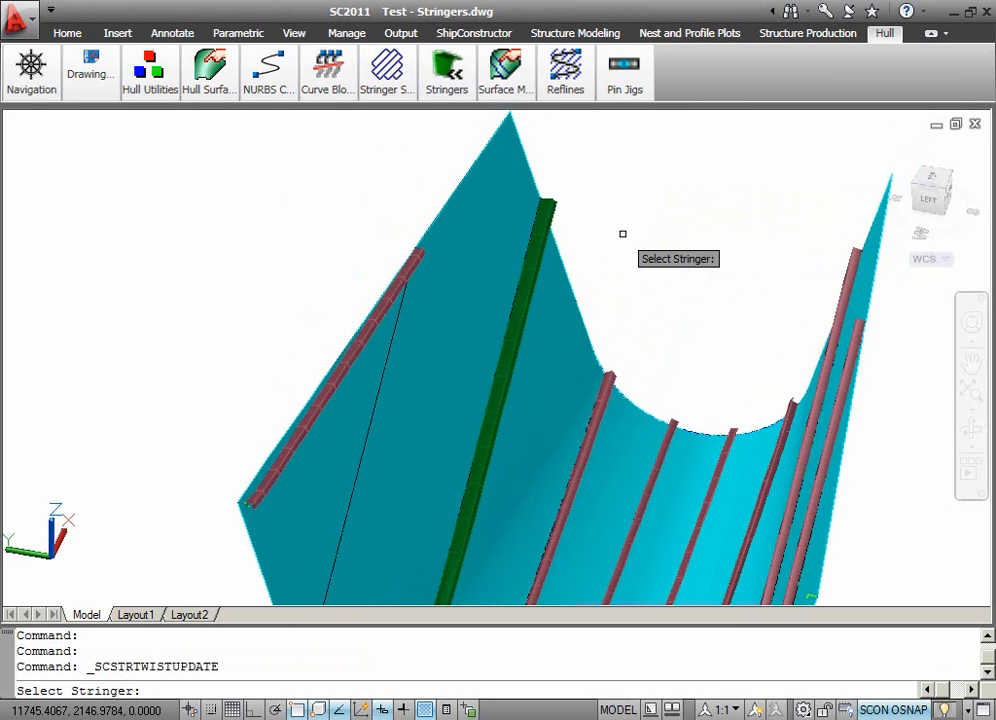
pyautogui.moveTo(556, 207)
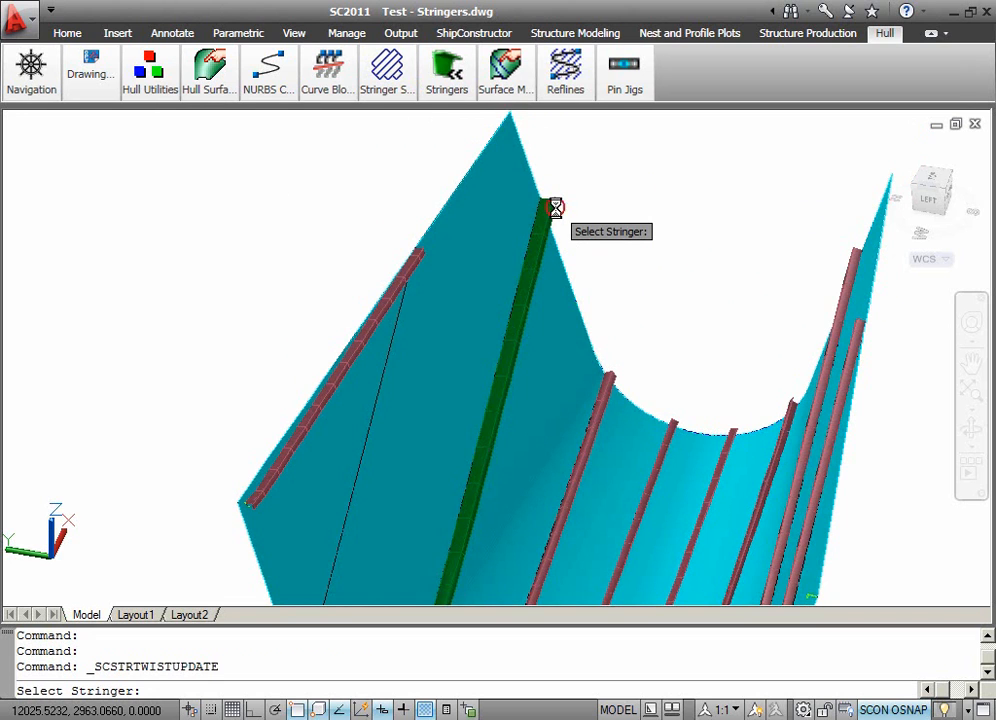
# Select the green stringer and confirm C1--2156-BB as the stiffener to update.
pyautogui.click(555, 207)
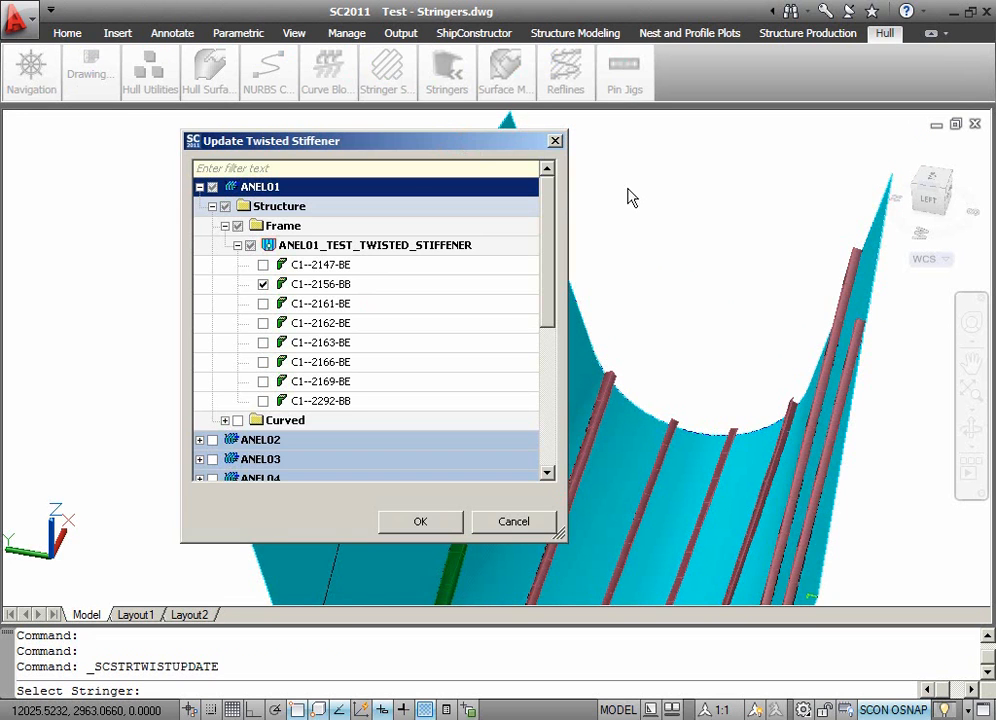
pyautogui.moveTo(705, 204)
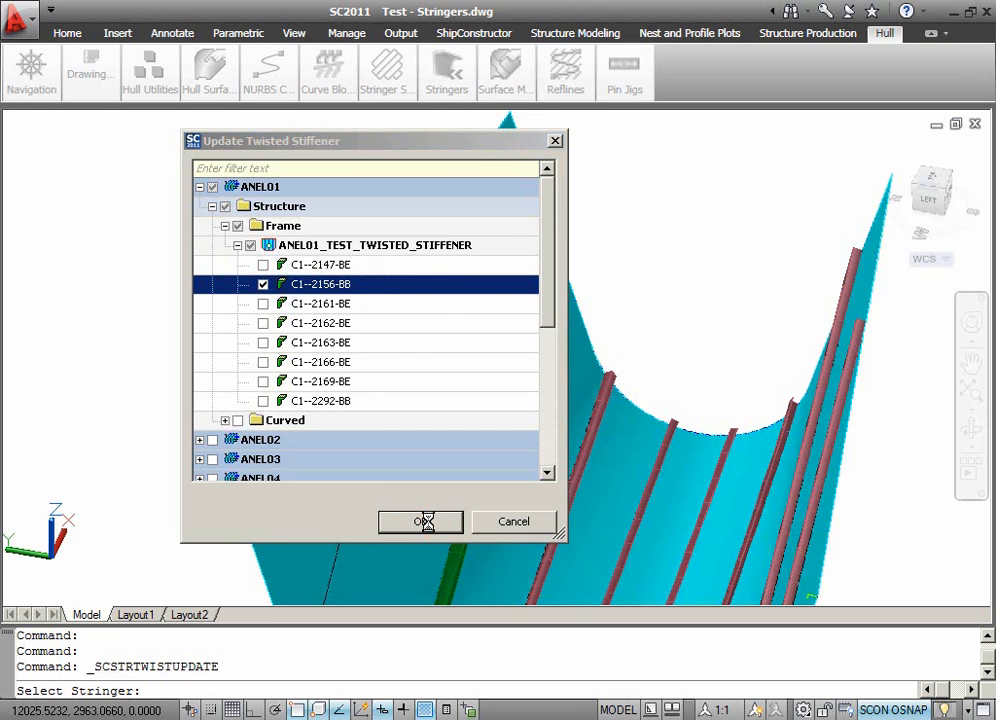
pyautogui.click(421, 521)
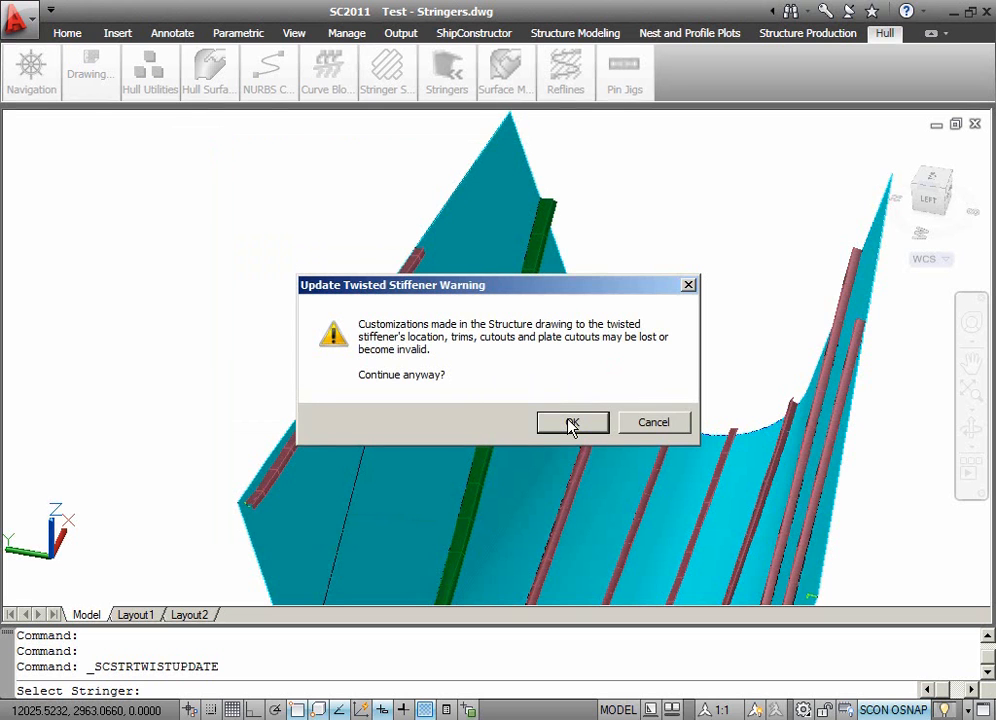
# Accept the warning and confirm C1--2156-BB properties with E- L 150X90X9 stock.
pyautogui.click(572, 422)
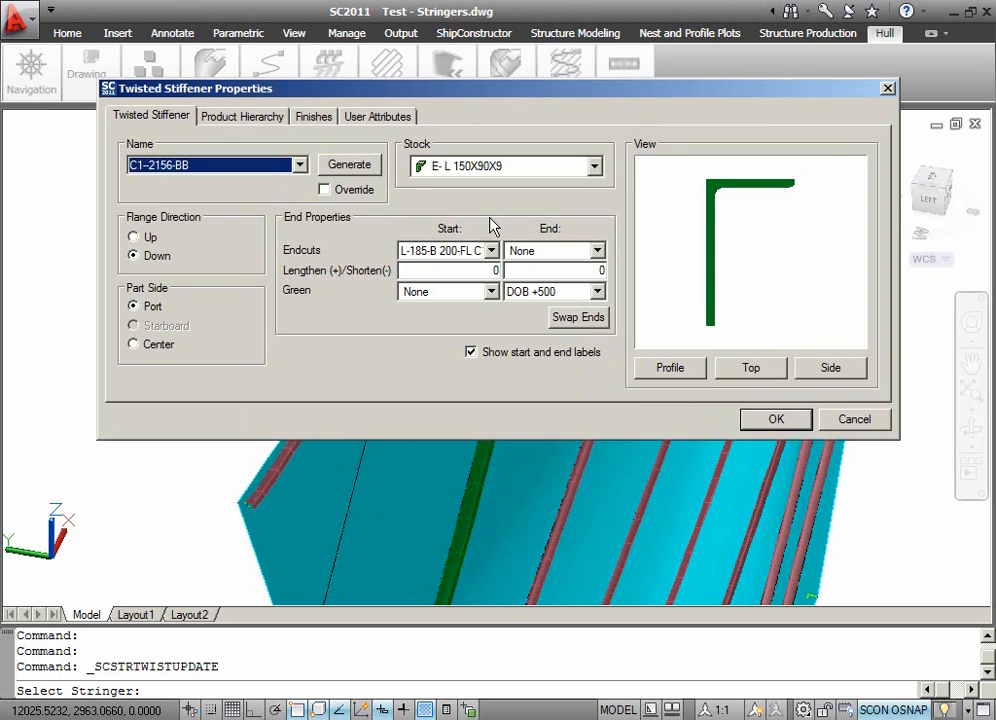
pyautogui.moveTo(595, 258)
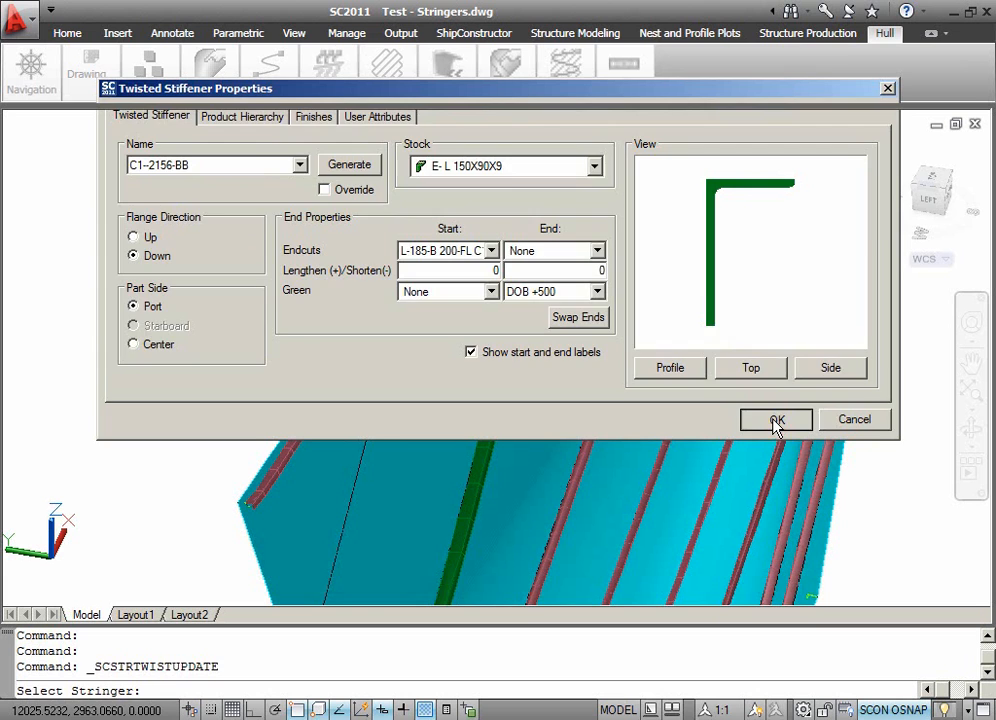
pyautogui.click(776, 419)
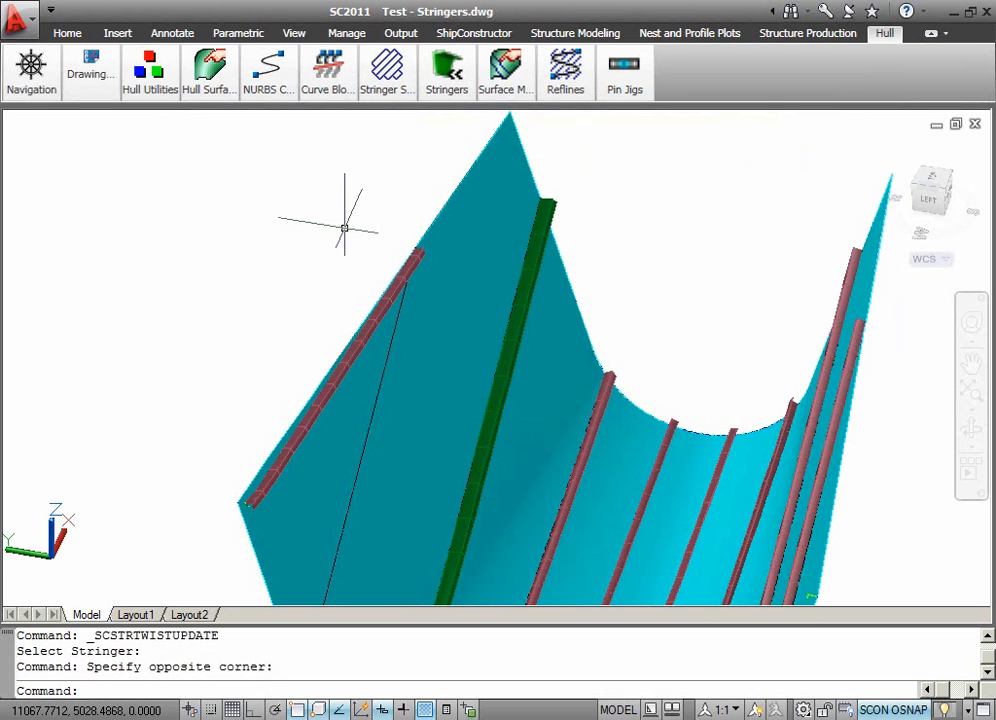
# Start Update Twisted Stiffener Part again for the second stringer, C1--2292-BB.
pyautogui.click(446, 70)
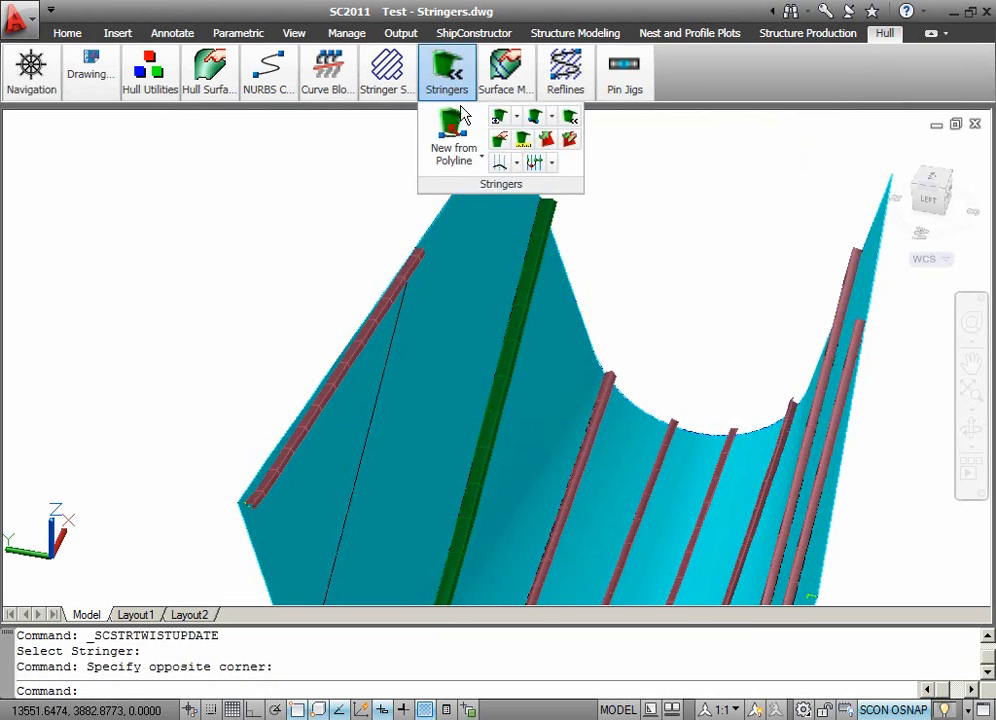
pyautogui.moveTo(570, 140)
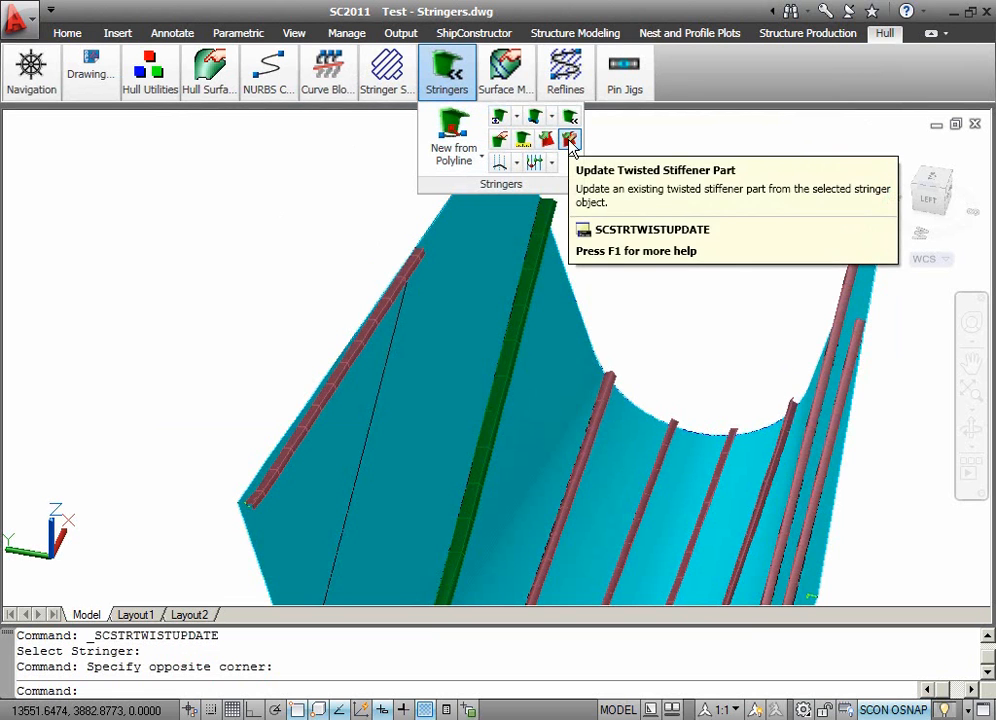
pyautogui.click(570, 140)
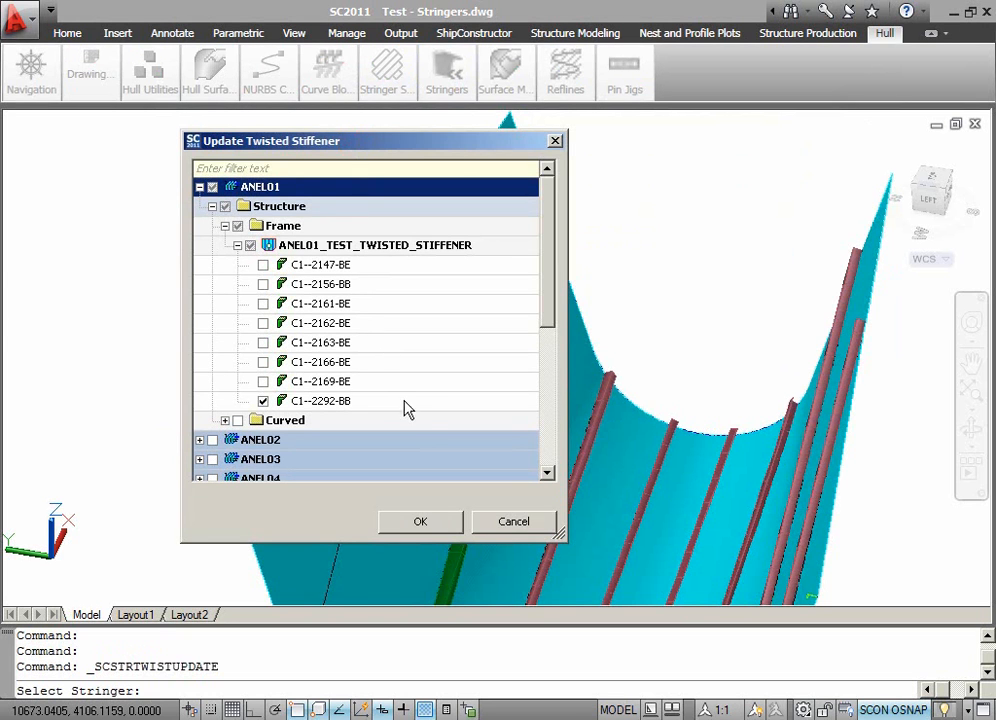
pyautogui.moveTo(417, 427)
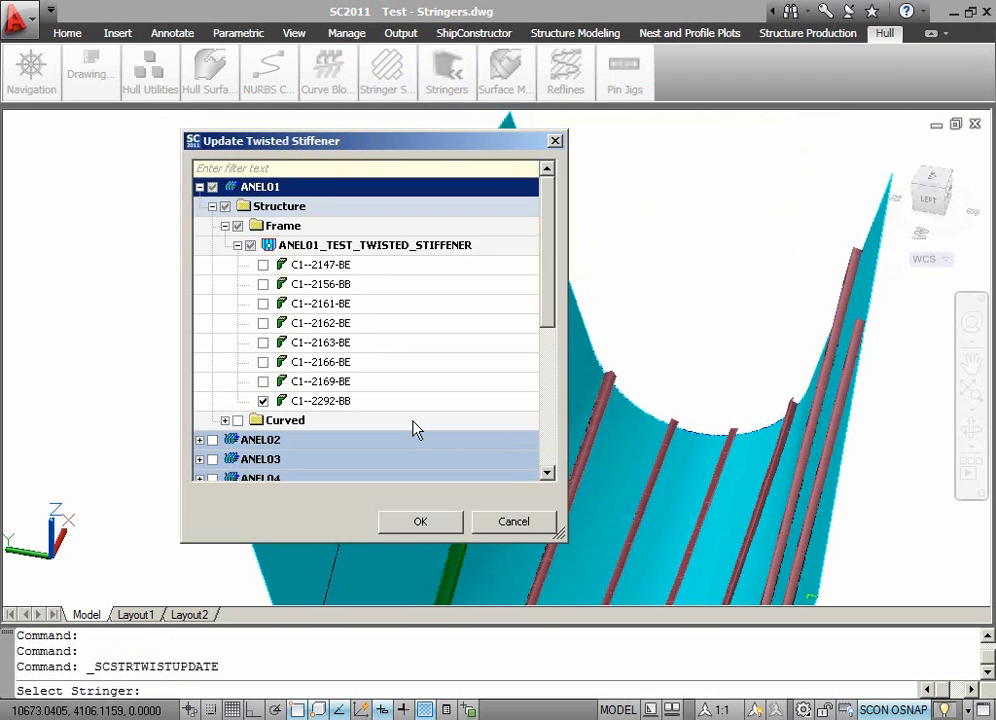
pyautogui.moveTo(415, 527)
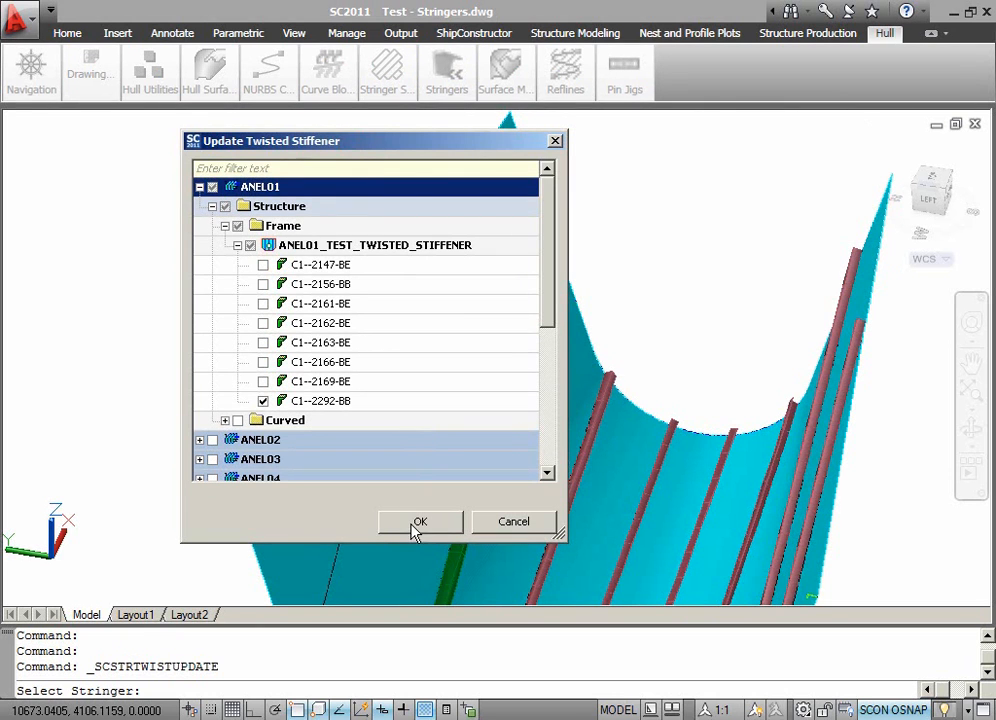
# Confirm C1--2292-BB, accept the warning, and apply its E- L 100X75X7 properties.
pyautogui.click(419, 521)
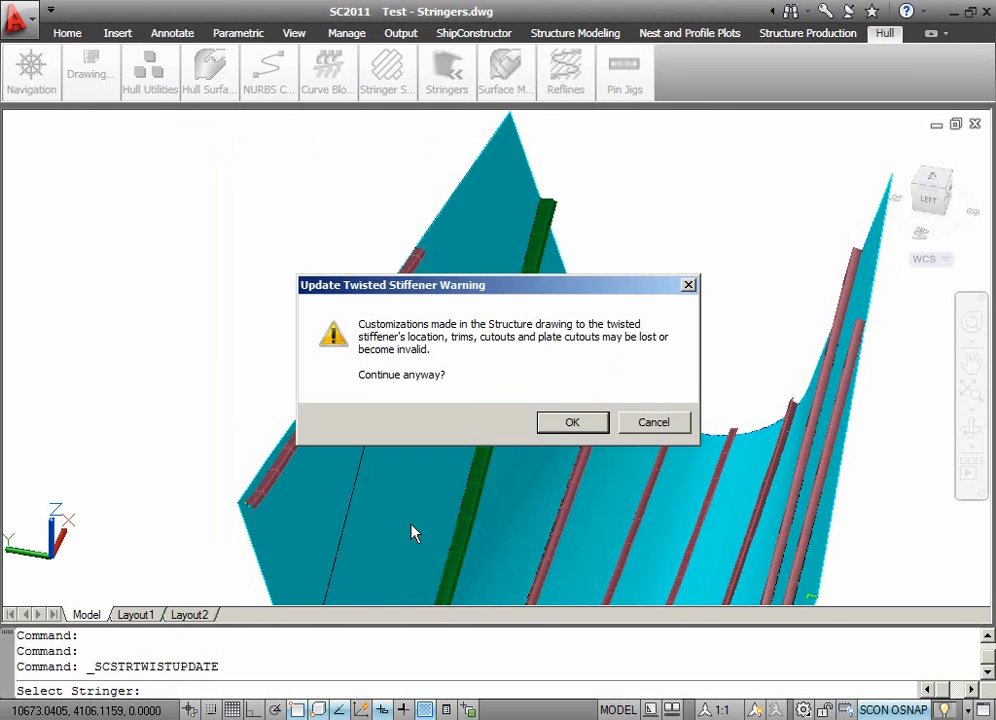
pyautogui.click(572, 421)
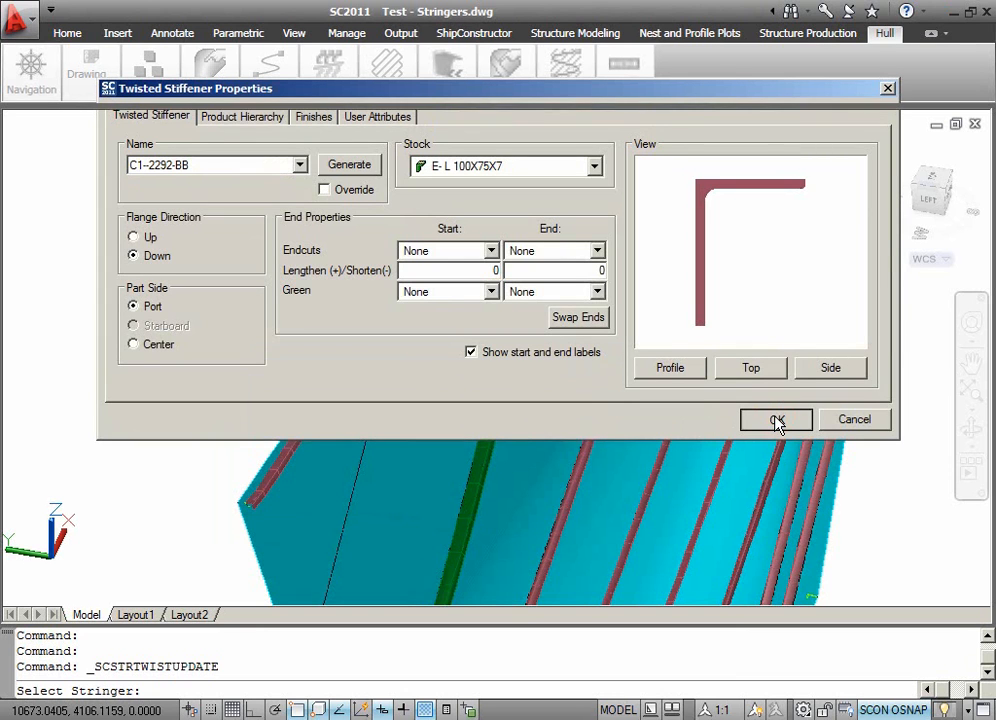
pyautogui.click(776, 419)
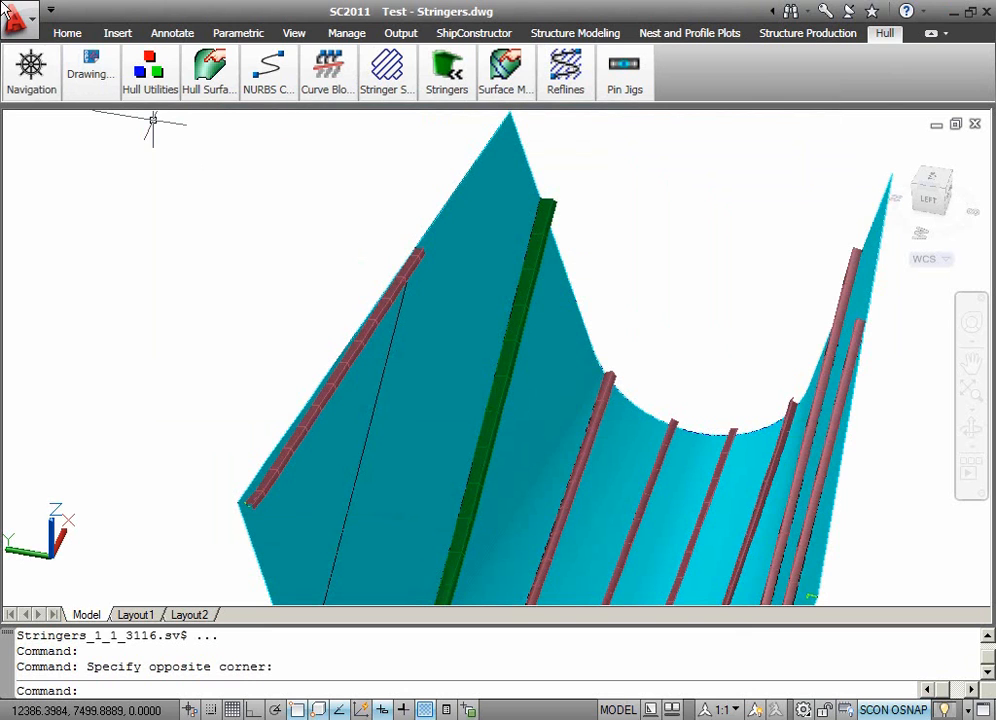
# Close Test - Stringers saving changes, letting ANEL01_TEST_TWISTED_STIFFENER open.
pyautogui.click(18, 18)
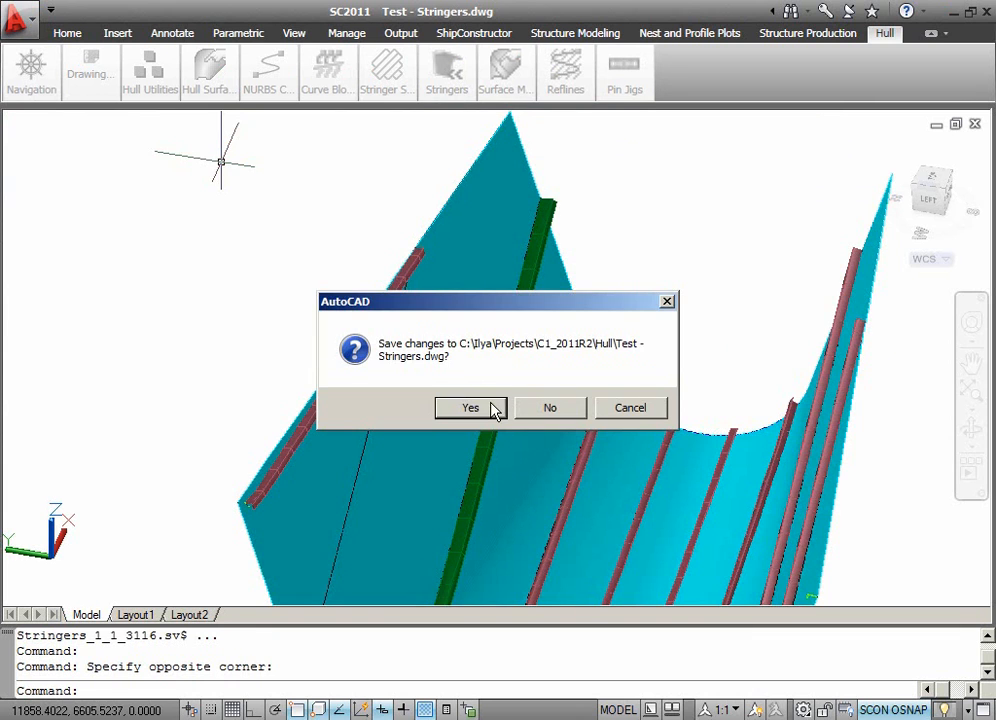
pyautogui.click(470, 407)
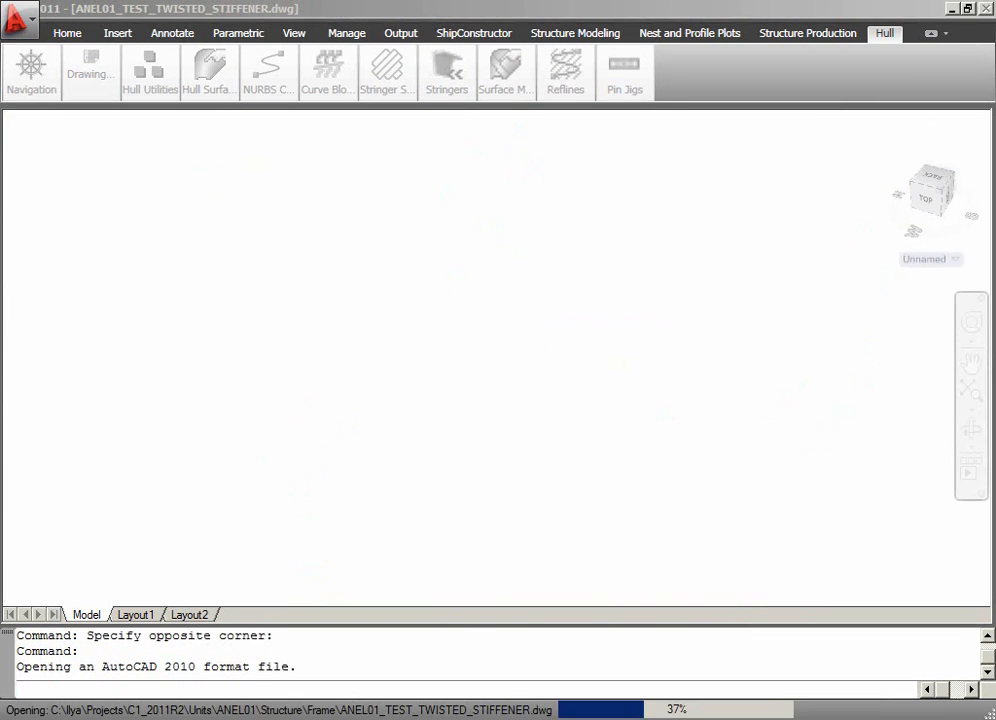